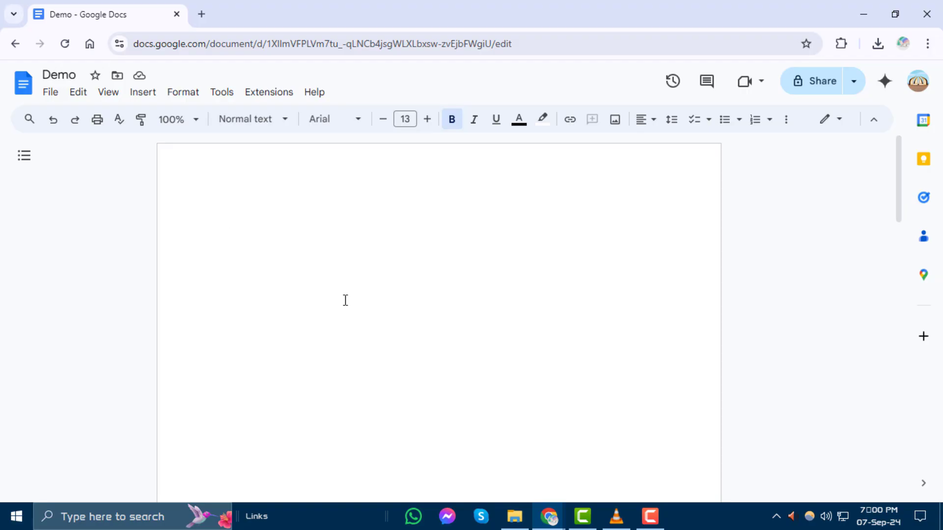
Show the File menu of the 'Demo' document
{"action": "left_click", "coordinate": [50, 92]}
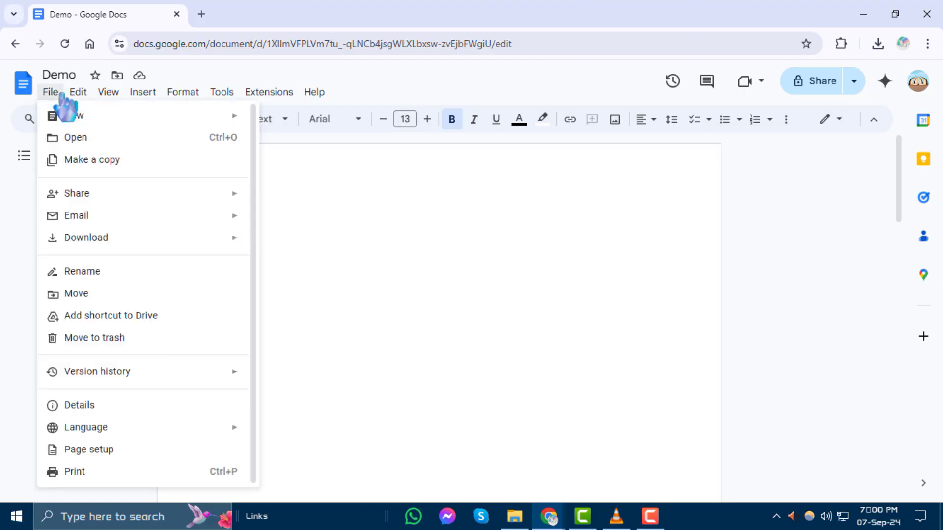
{"action": "mouse_move", "coordinate": [88, 449]}
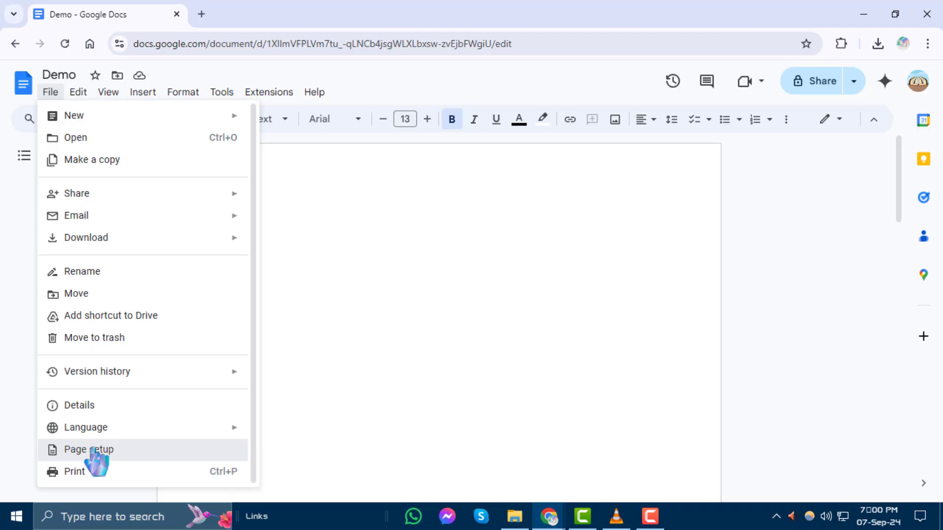
Make the page Landscape with all margins at 1 inch via Page setup
{"action": "left_click", "coordinate": [88, 449]}
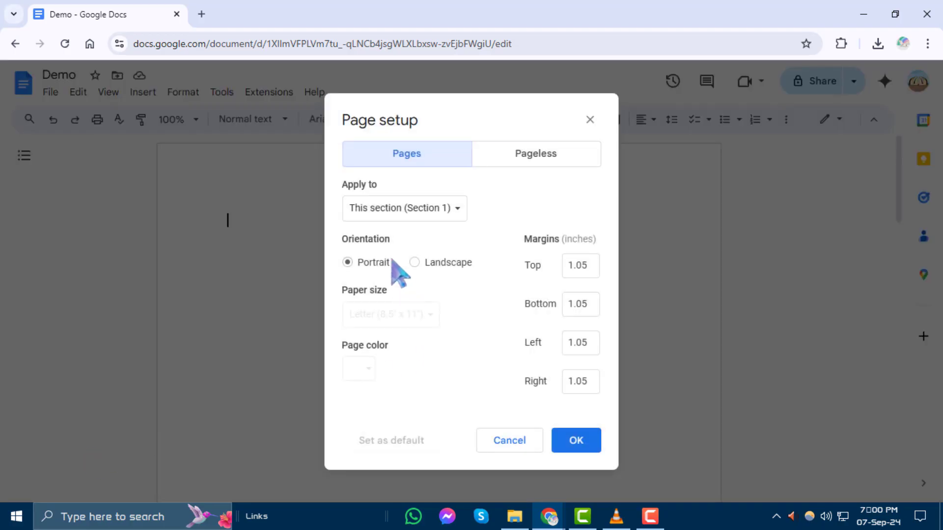
{"action": "double_click", "coordinate": [365, 239]}
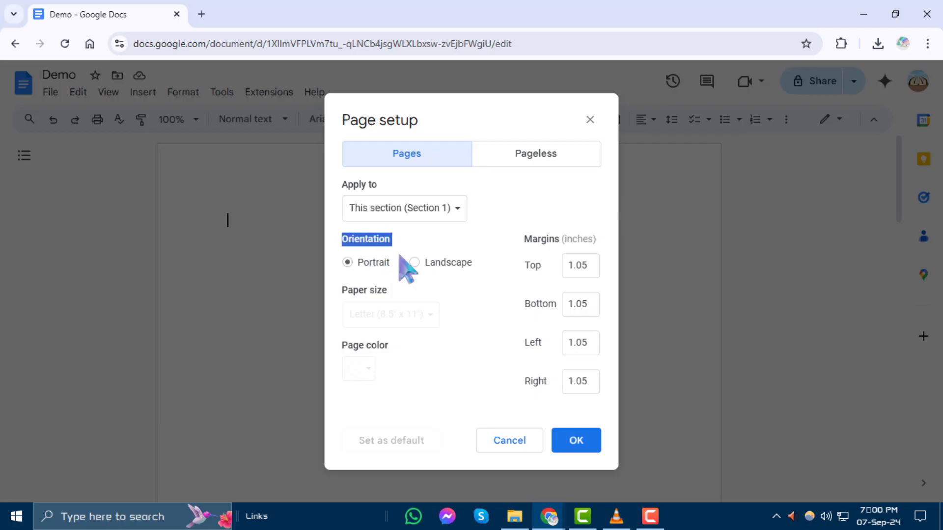
{"action": "left_click", "coordinate": [414, 263]}
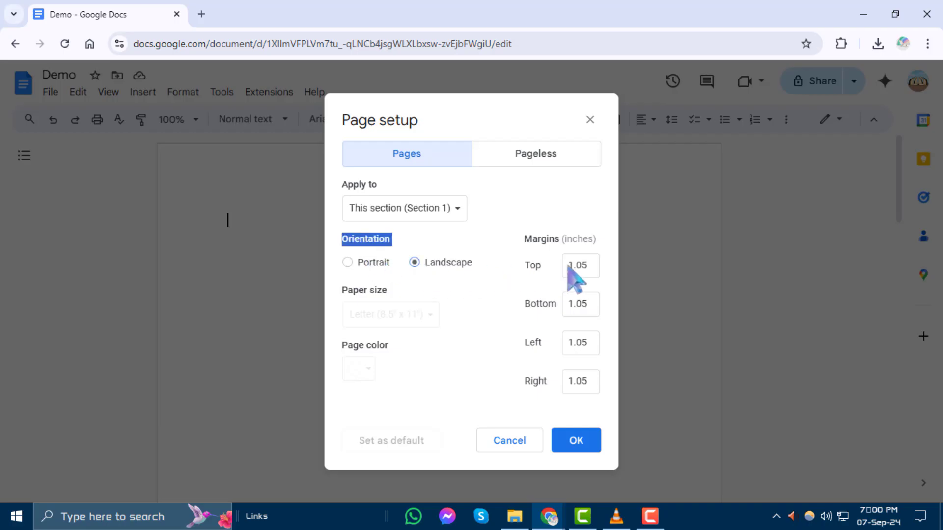
{"action": "triple_click", "coordinate": [579, 265]}
{"action": "type", "text": "1"}
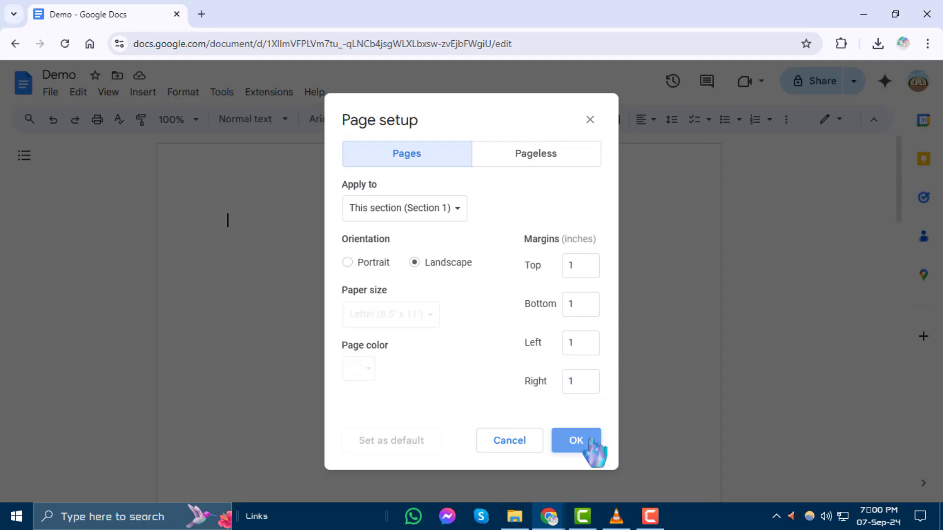
{"action": "left_click", "coordinate": [574, 440]}
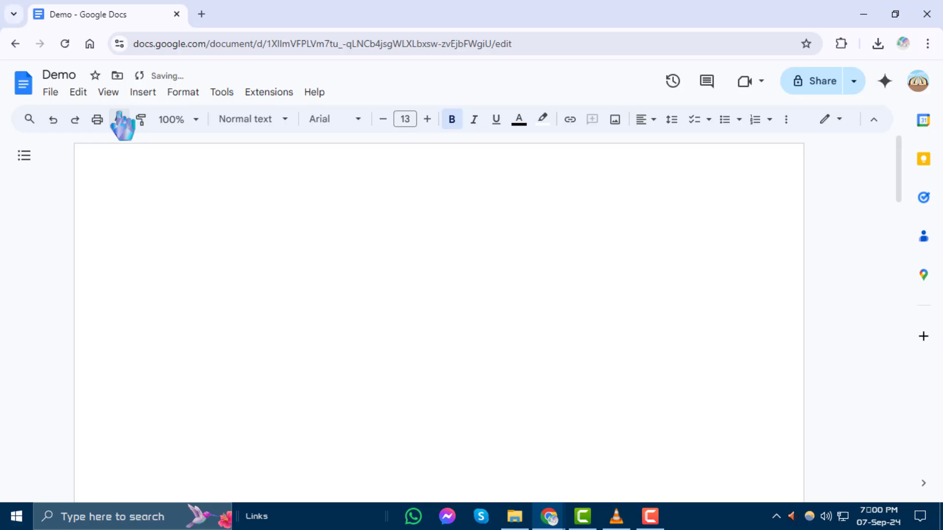
Insert a 2x2 table into the document
{"action": "left_click", "coordinate": [142, 93]}
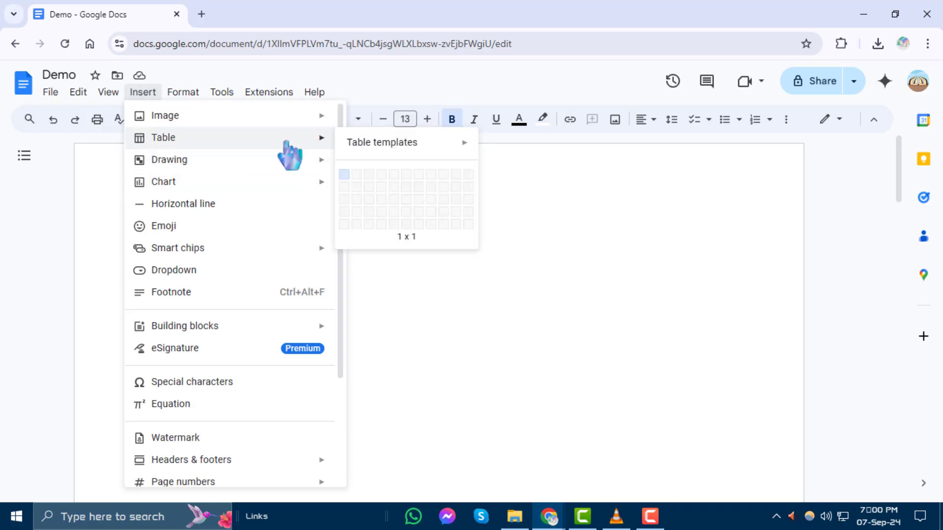
{"action": "mouse_move", "coordinate": [357, 187]}
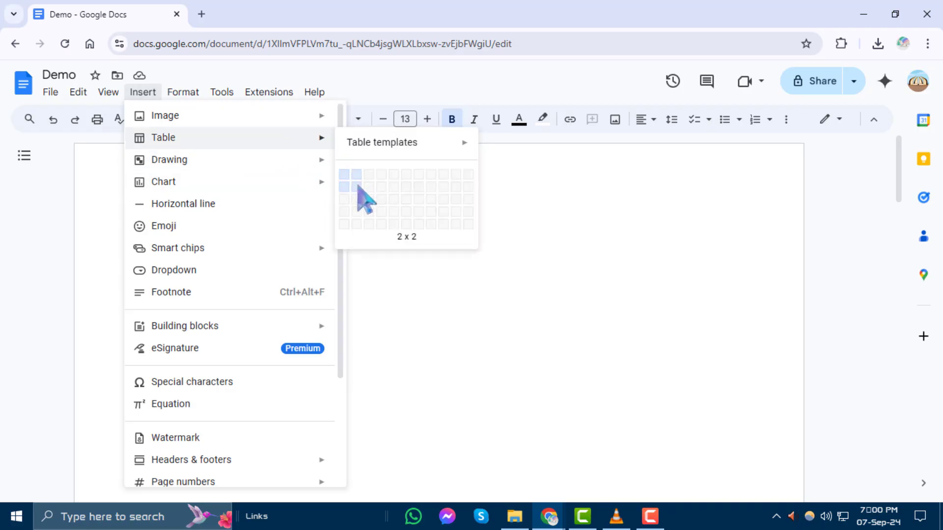
{"action": "left_click", "coordinate": [356, 186]}
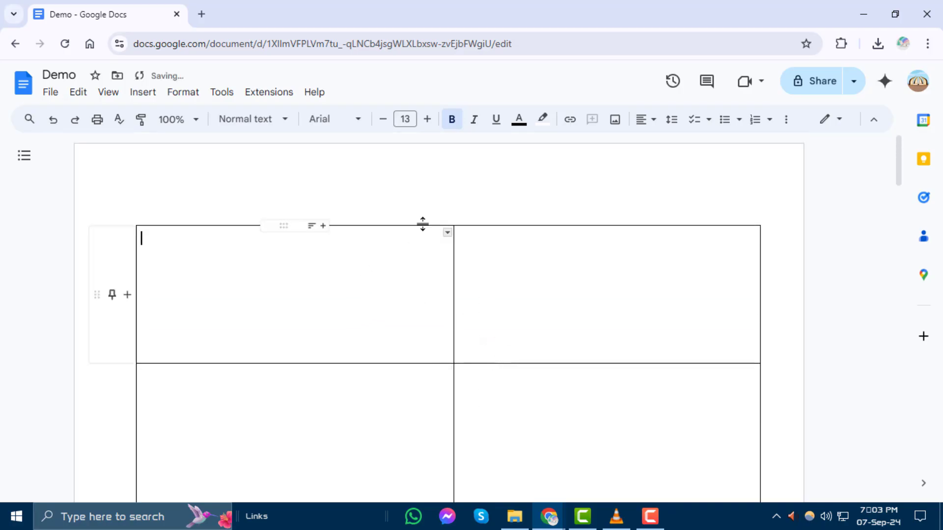
Start a new drawing and begin choosing a shape for it
{"action": "left_click", "coordinate": [142, 92]}
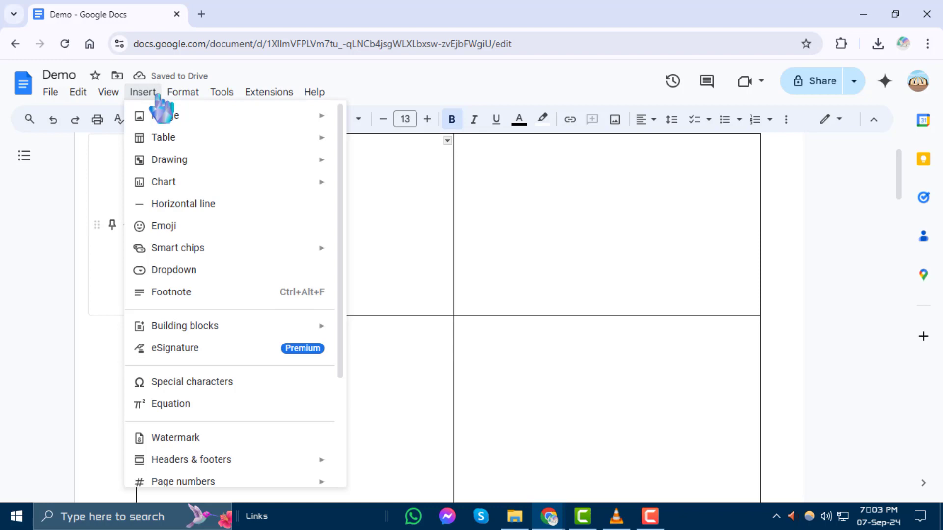
{"action": "left_click", "coordinate": [170, 159]}
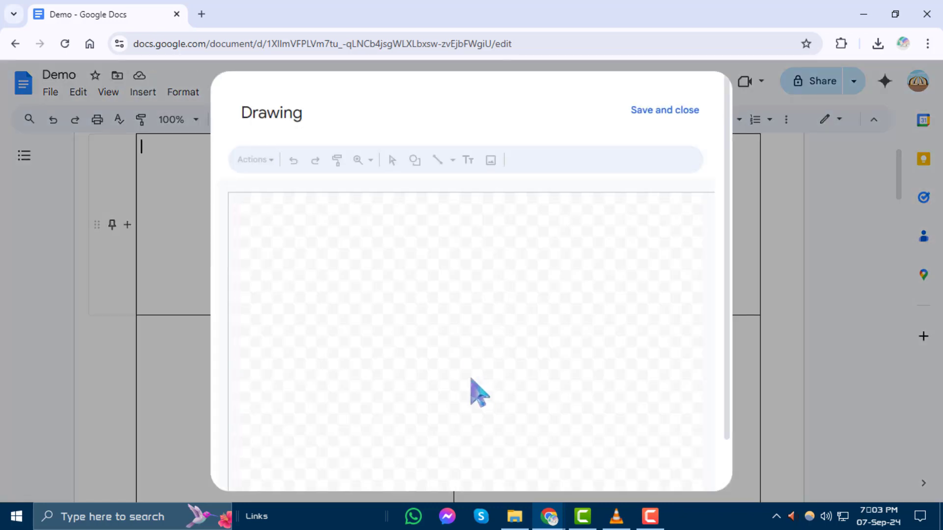
{"action": "left_click", "coordinate": [414, 160]}
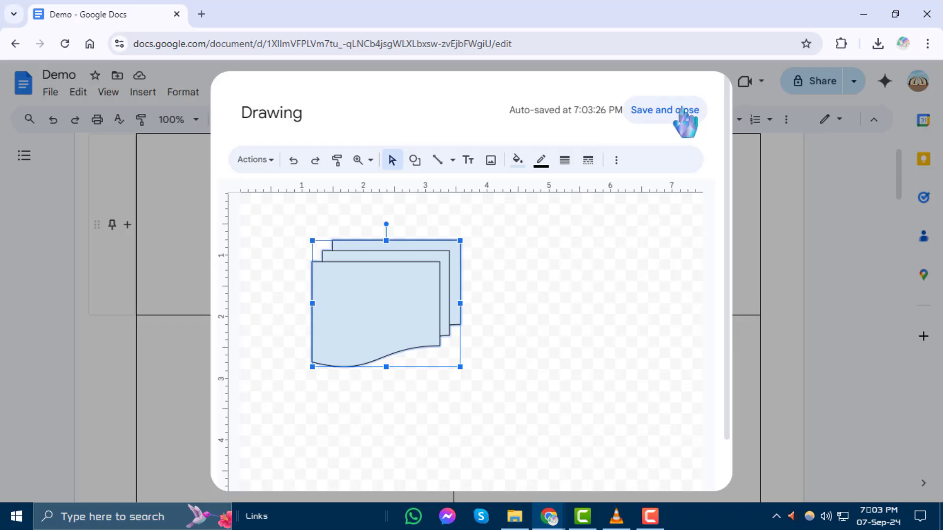
Save the multi-document drawing into the table cell and review the page
{"action": "left_click", "coordinate": [665, 110]}
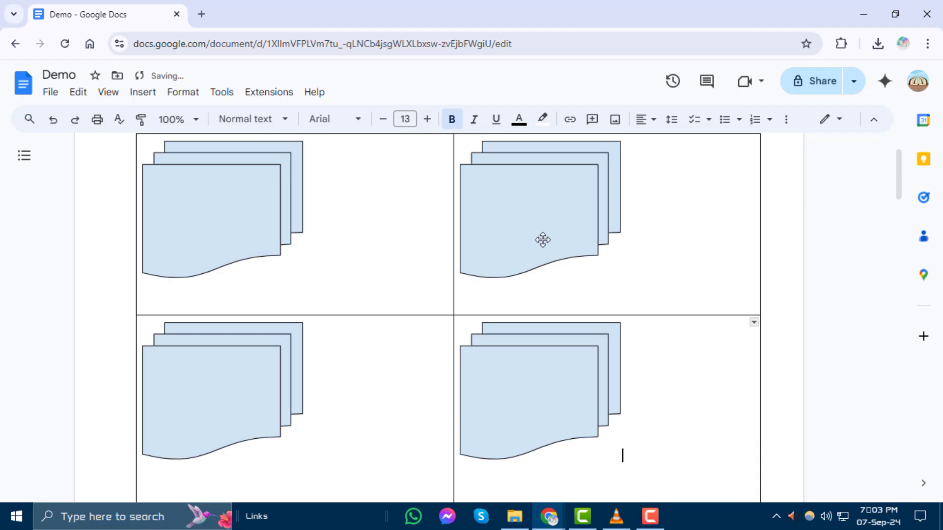
{"action": "scroll", "scroll_direction": "down", "scroll_amount": 3}
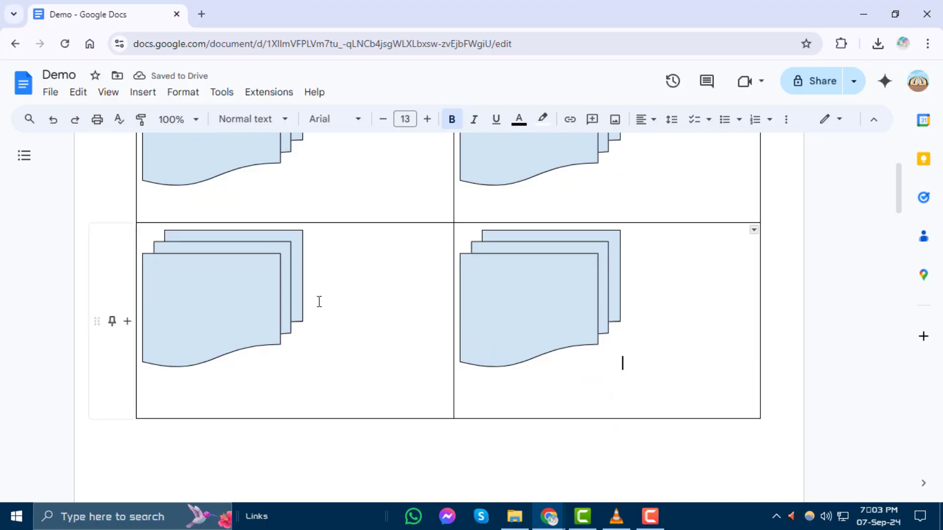